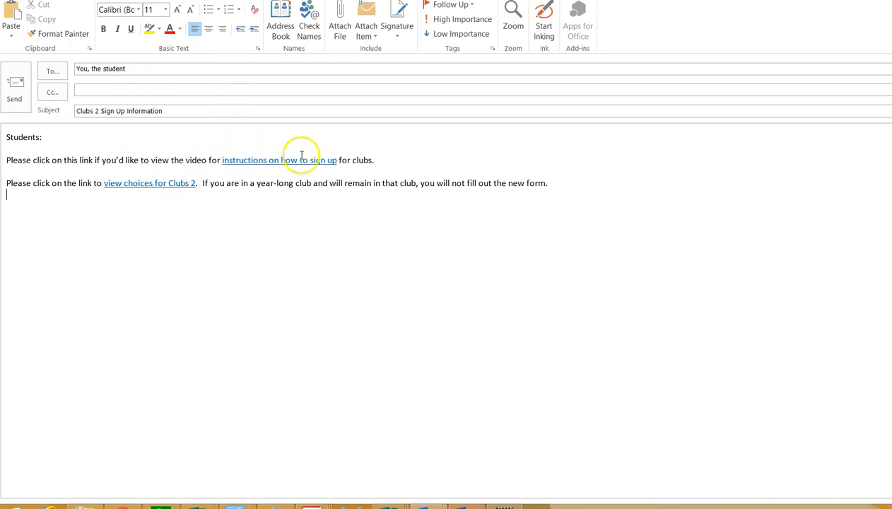
mouse_move(291, 160)
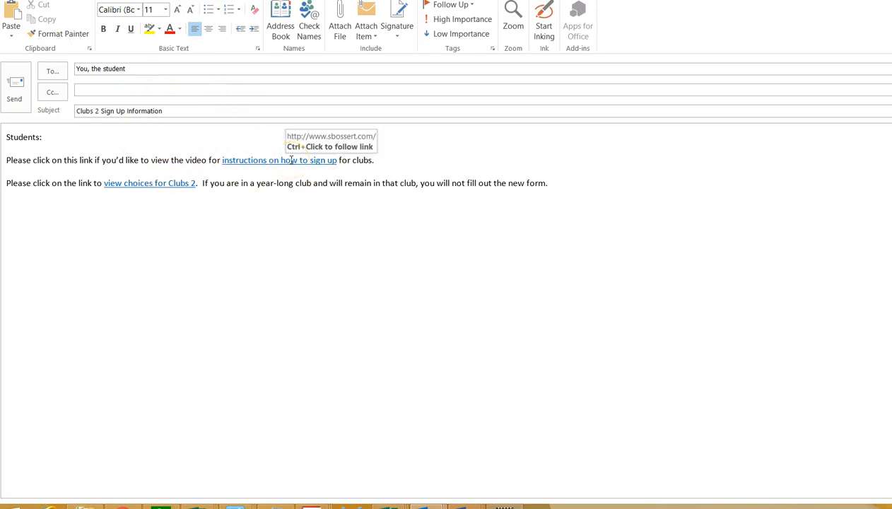
mouse_move(258, 142)
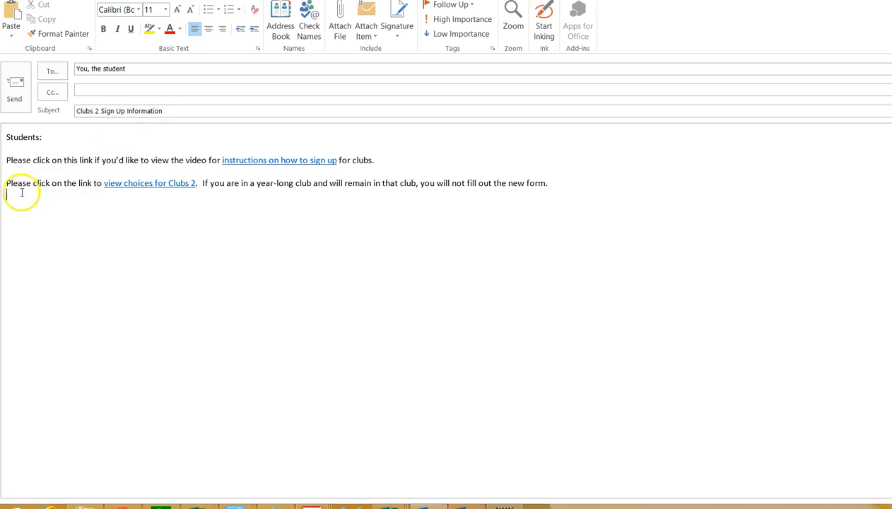
mouse_move(139, 182)
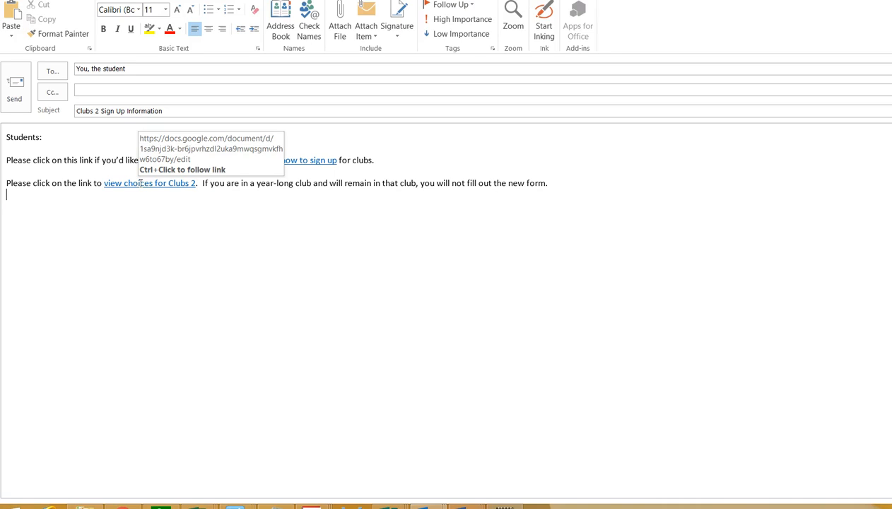
Open the 'view choices for Clubs 2' document linked in the email.
left_click(149, 183)
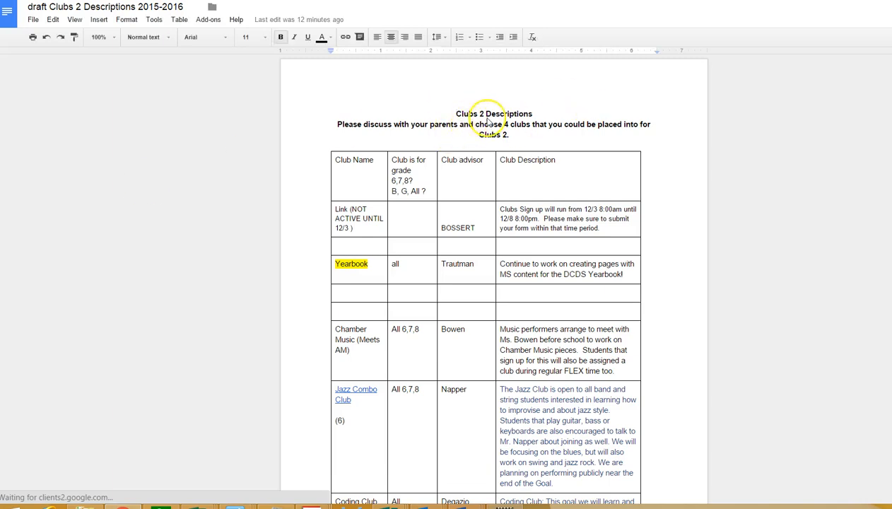
mouse_move(668, 284)
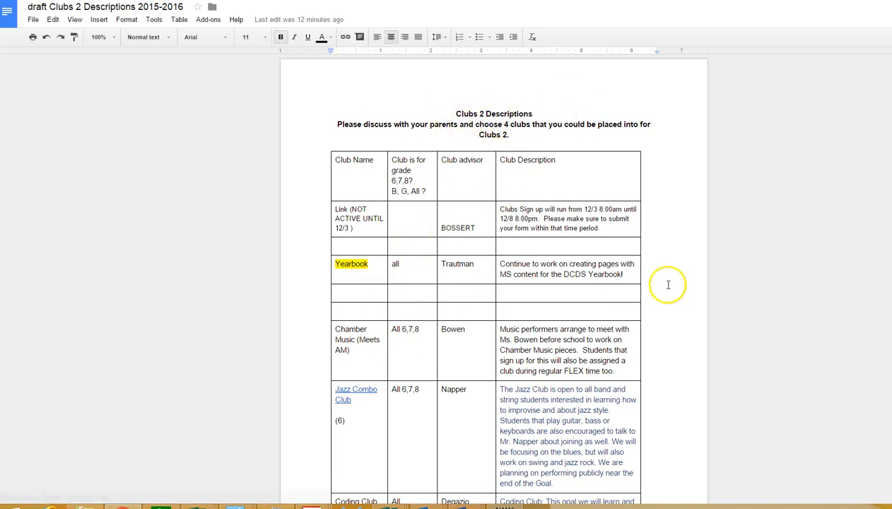
Scroll the Clubs 2 Descriptions table past Yearbook down to the Coding Club row.
scroll("down", 3)
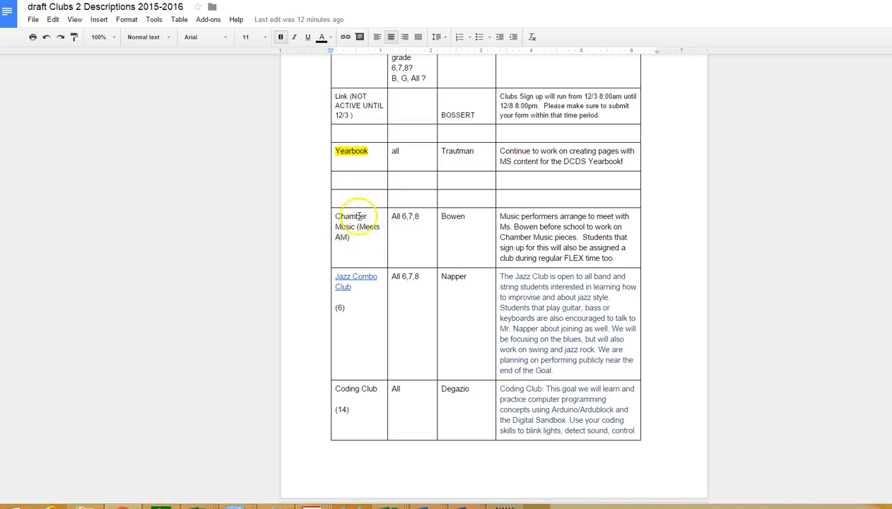
left_click(343, 238)
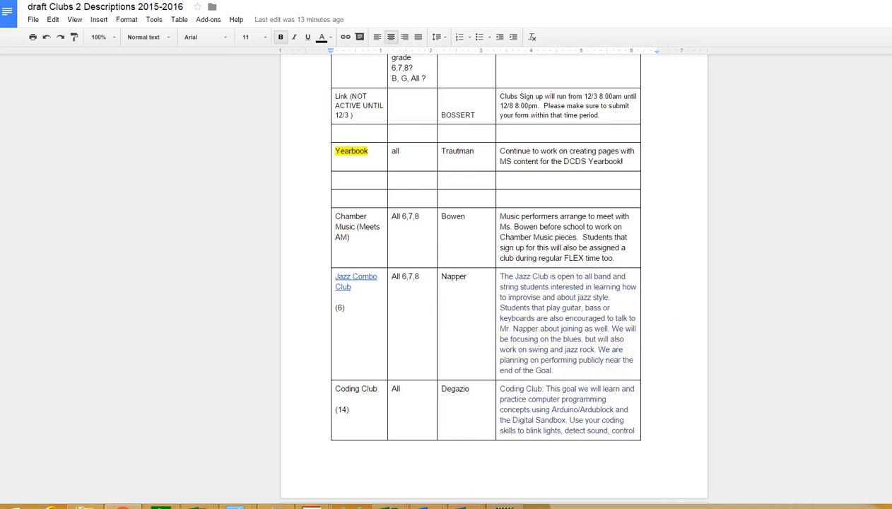
scroll("down", 3)
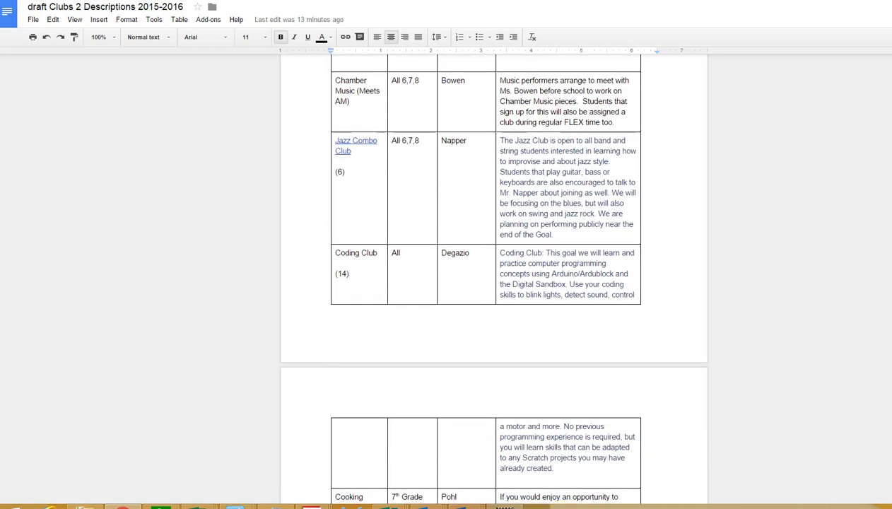
Scroll down past the Creative Writing row toward the clubs through Music Blogosphere.
scroll("down", 3)
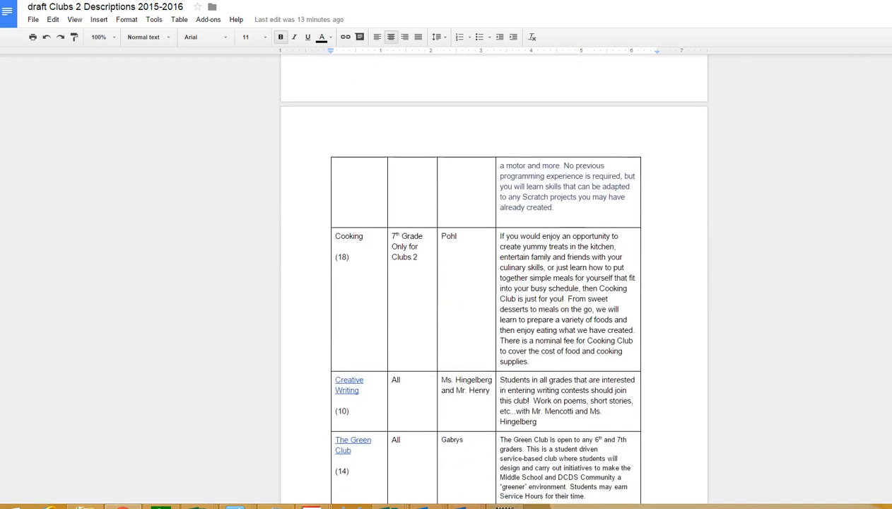
scroll("down", 3)
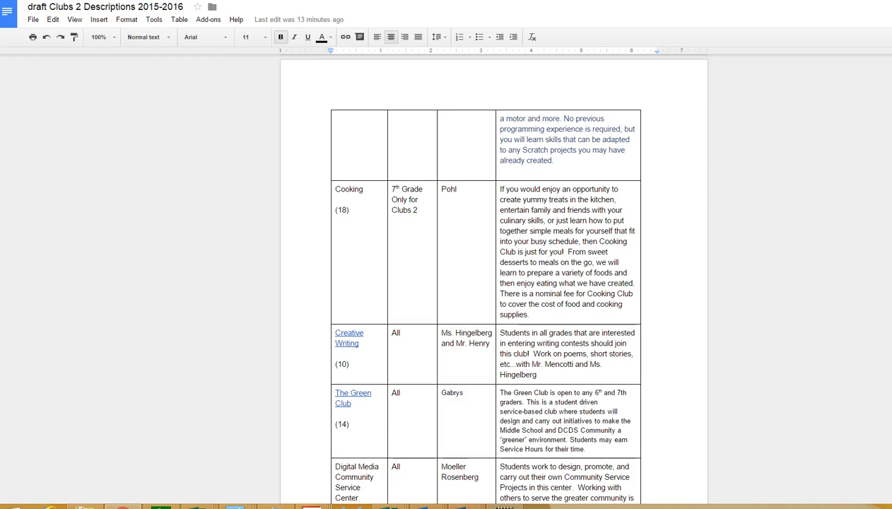
scroll("down", 3)
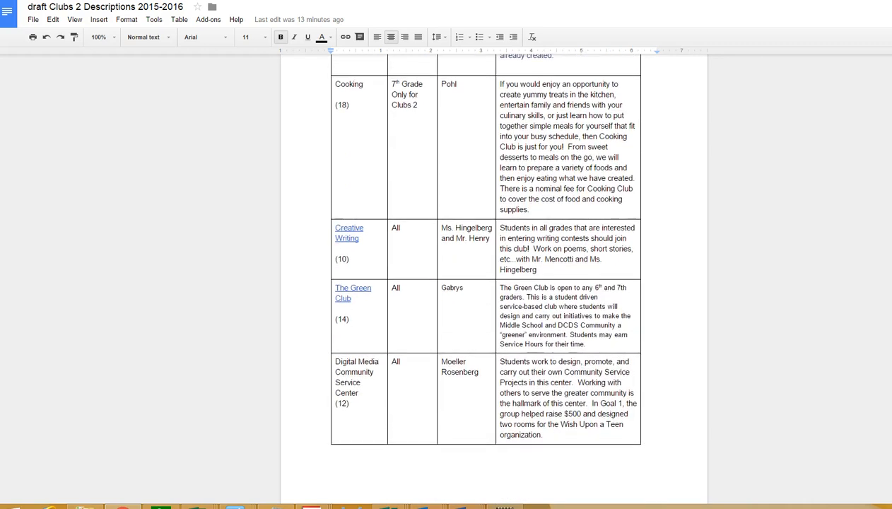
scroll("down", 3)
type("Mrs. Giroux")
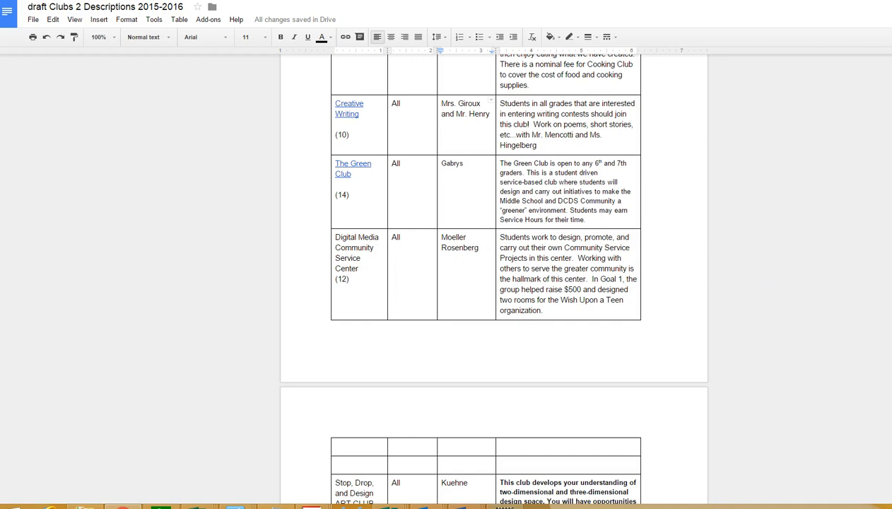
scroll("down", 3)
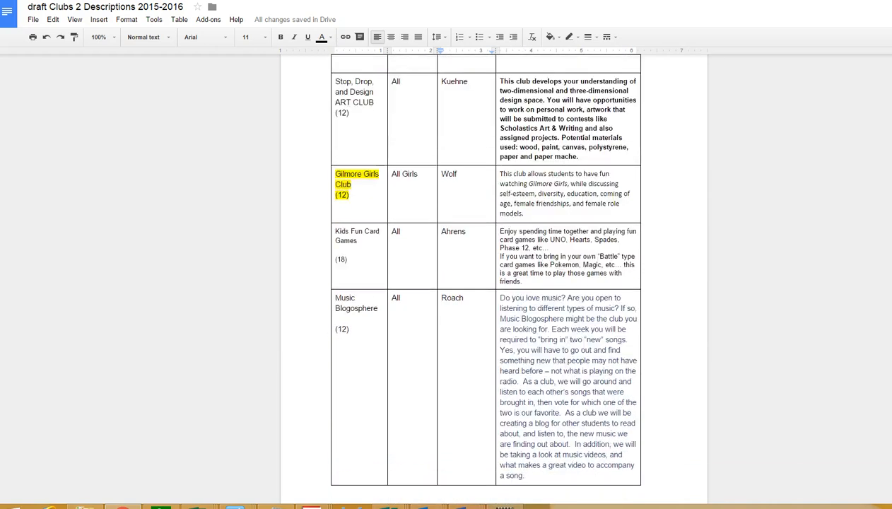
Scroll past Gilmore Girls Club, Kids Fun Card Games and Music Blogosphere to the table's end.
scroll("down", 3)
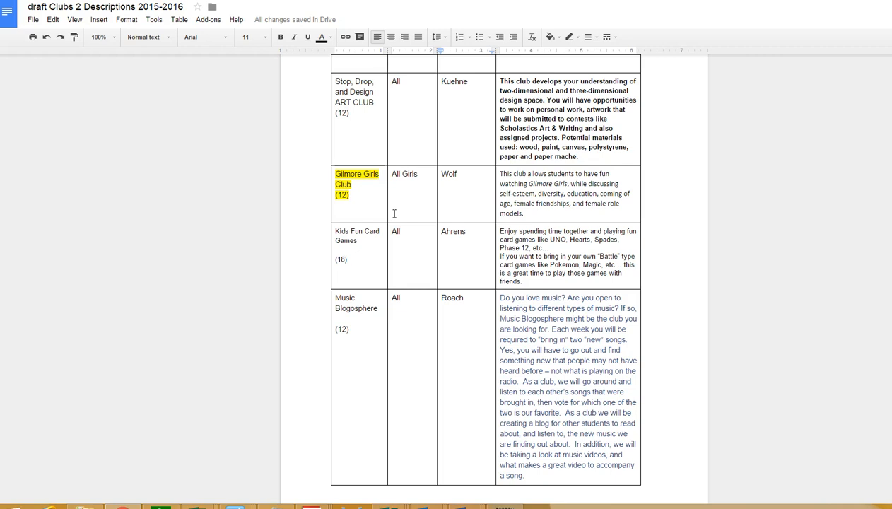
mouse_move(883, 247)
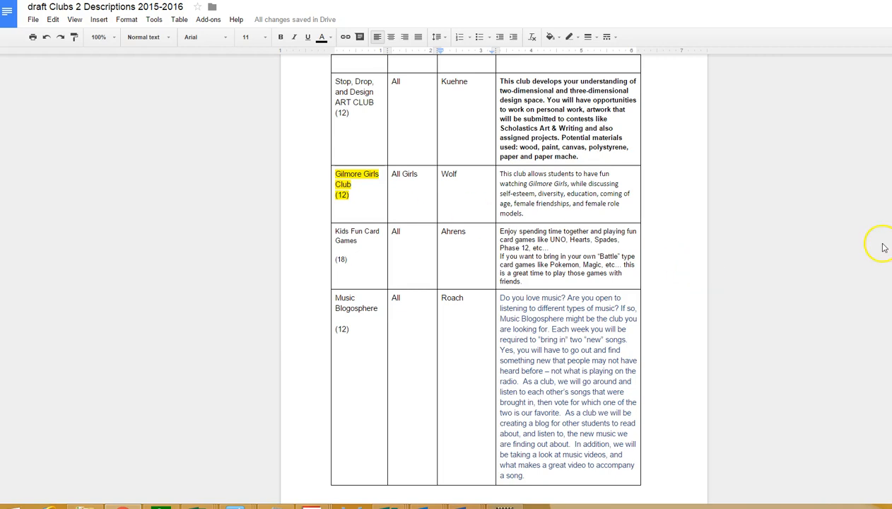
scroll("down", 3)
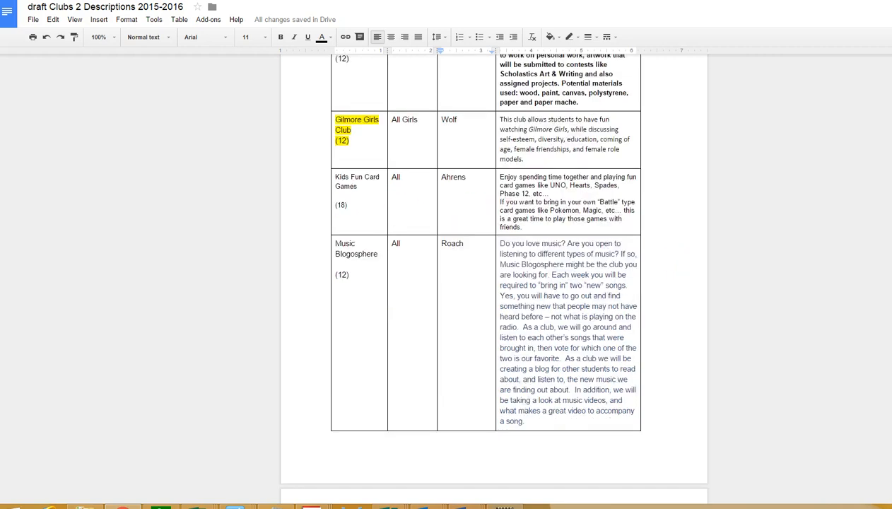
scroll("down", 3)
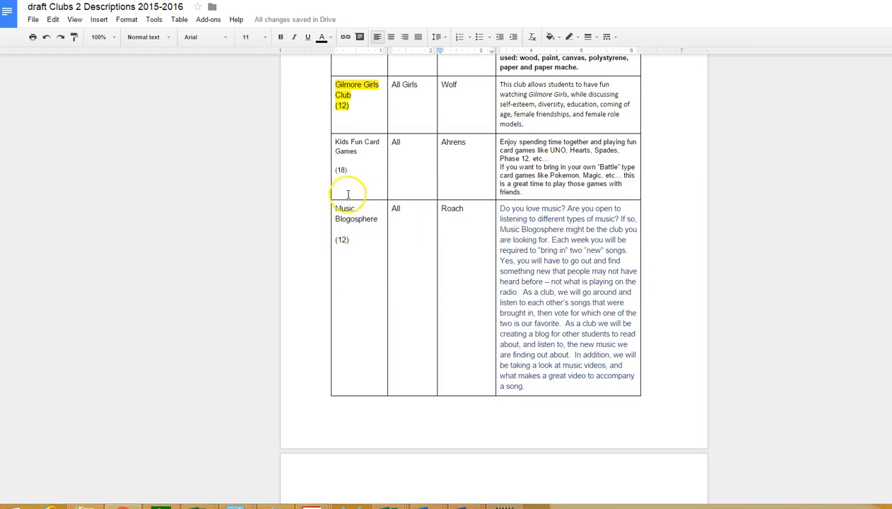
mouse_move(351, 229)
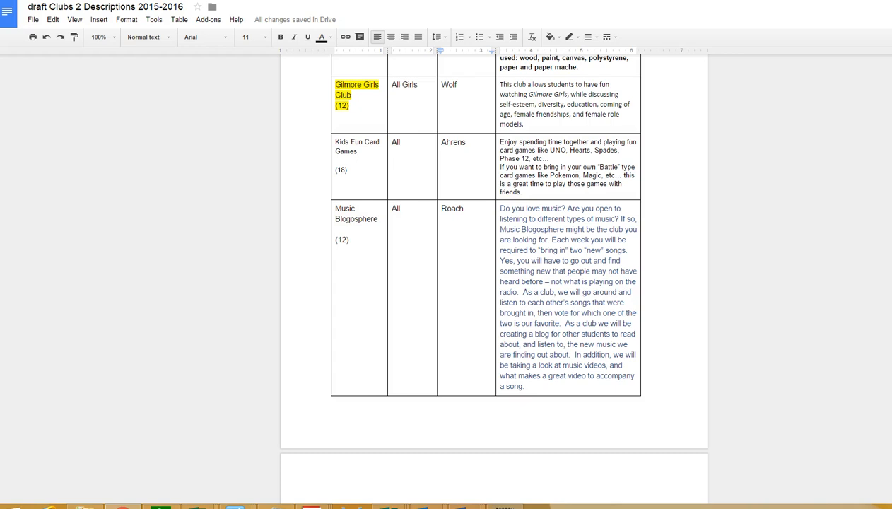
Scroll through Math Competitions, Math Pentathlon and Maker Club to Sports and Fitness Center.
scroll("down", 3)
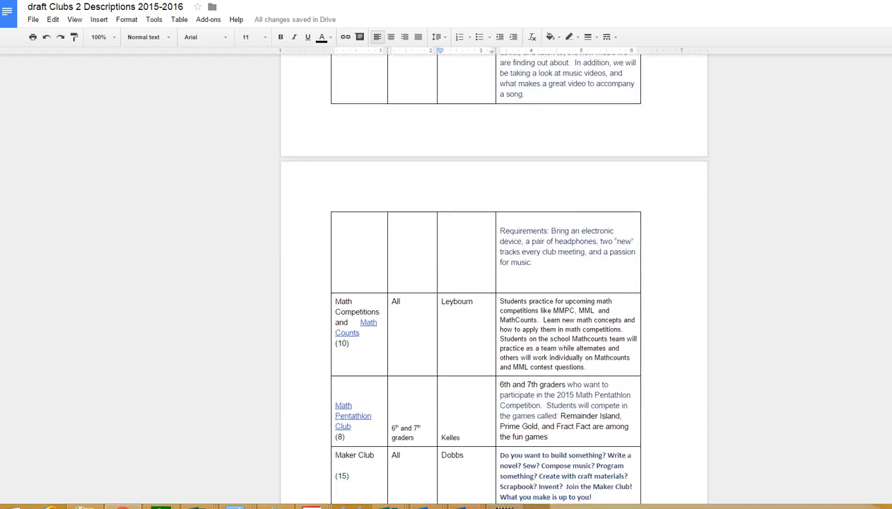
scroll("down", 3)
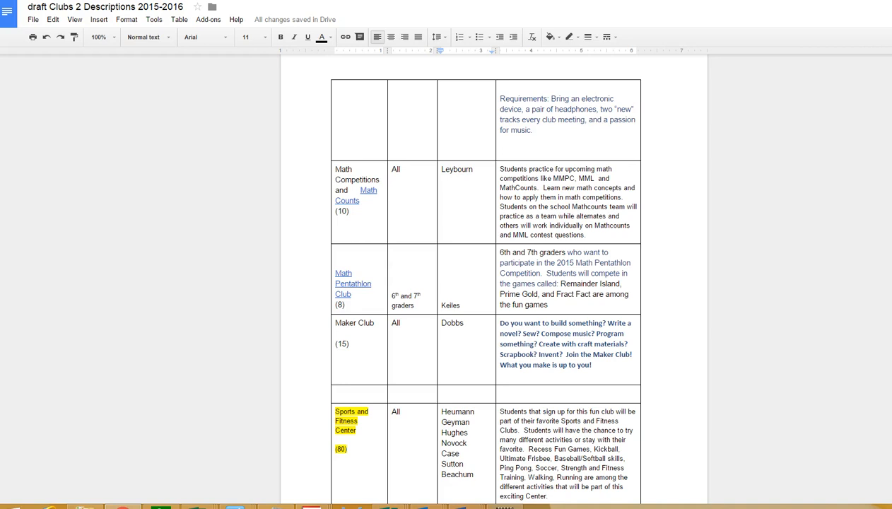
scroll("down", 3)
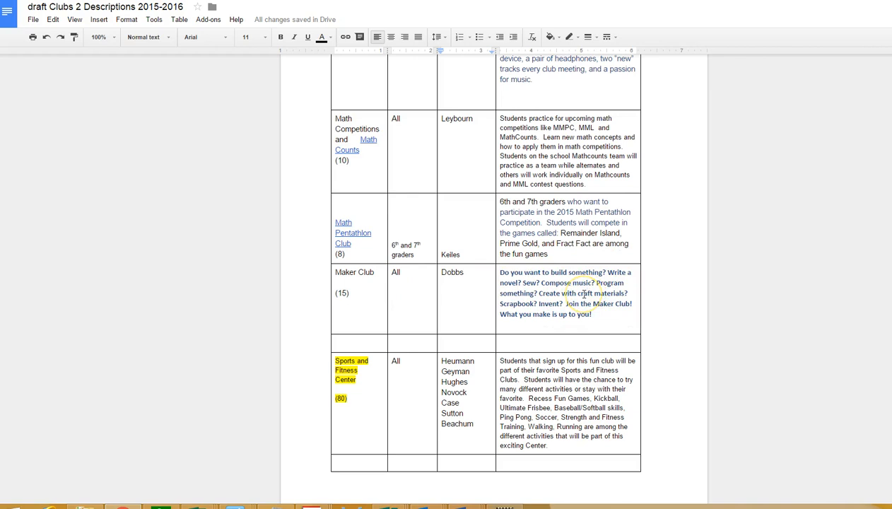
mouse_move(749, 361)
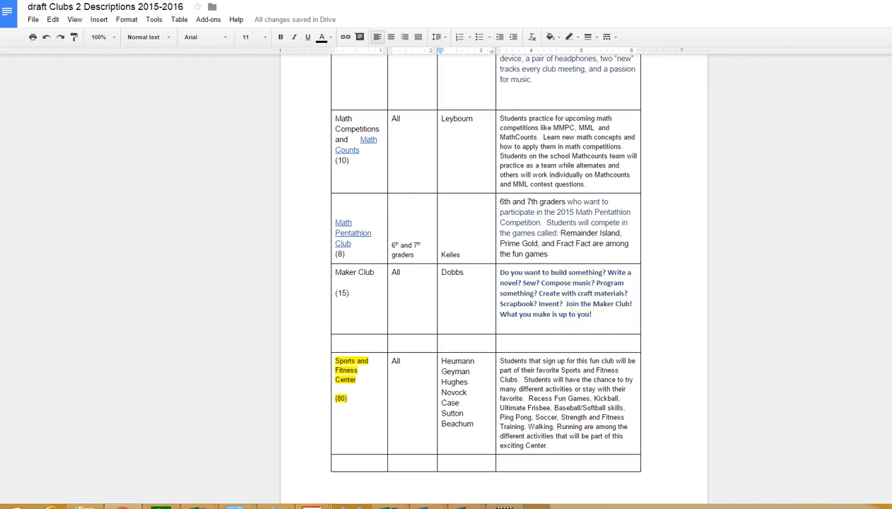
scroll("down", 3)
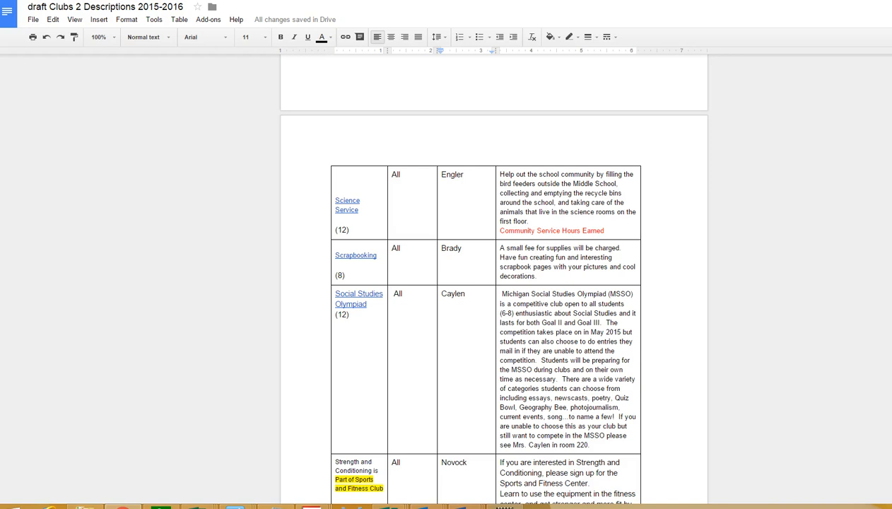
scroll("down", 3)
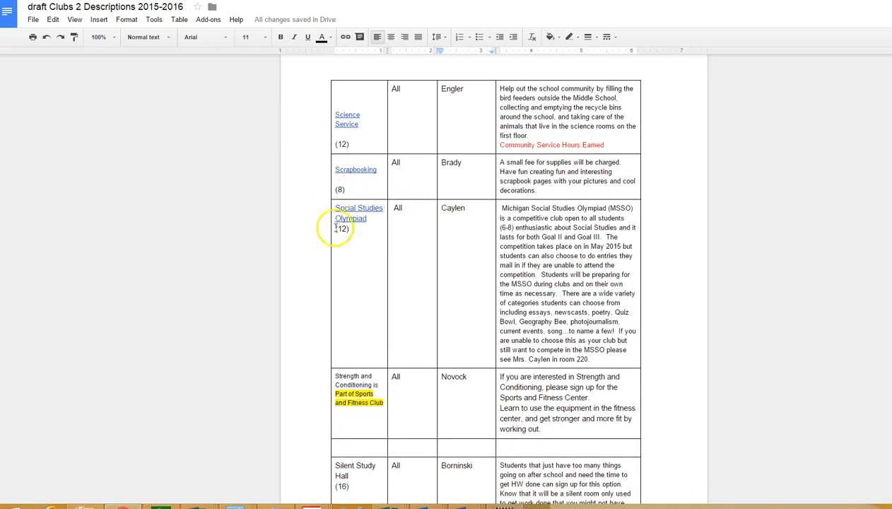
mouse_move(342, 207)
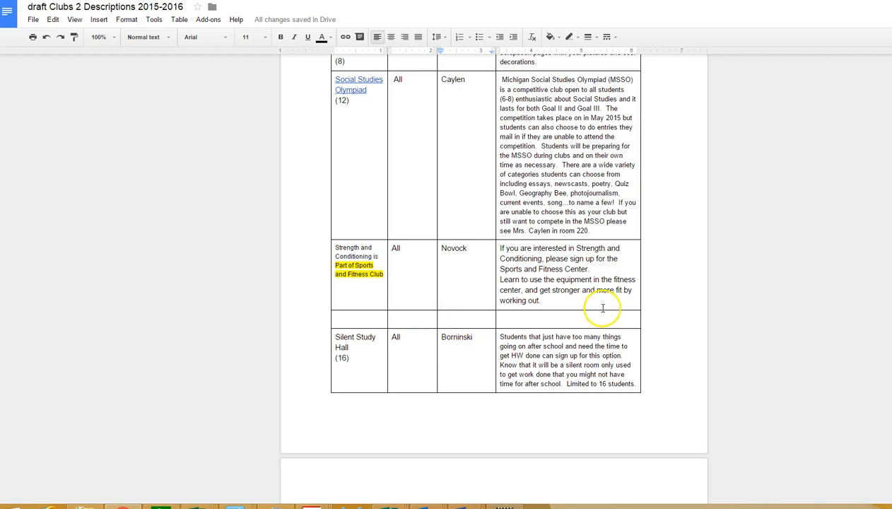
scroll("down", 3)
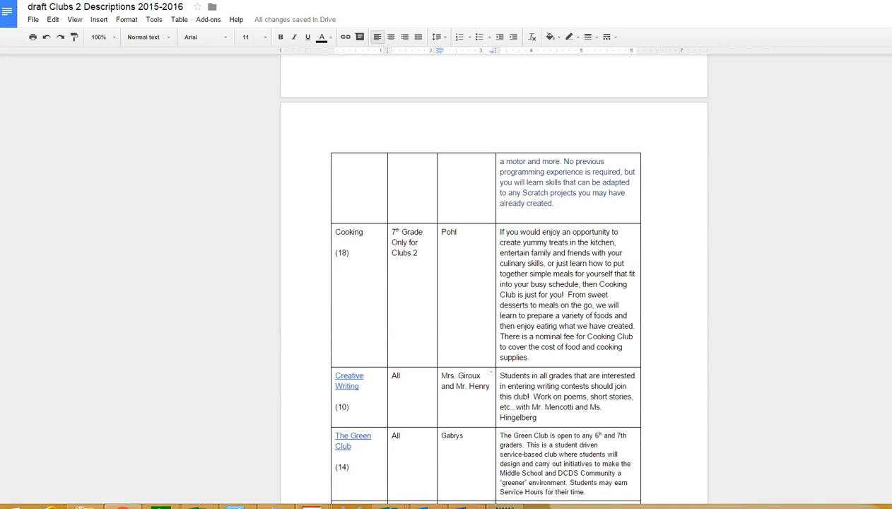
mouse_move(712, 357)
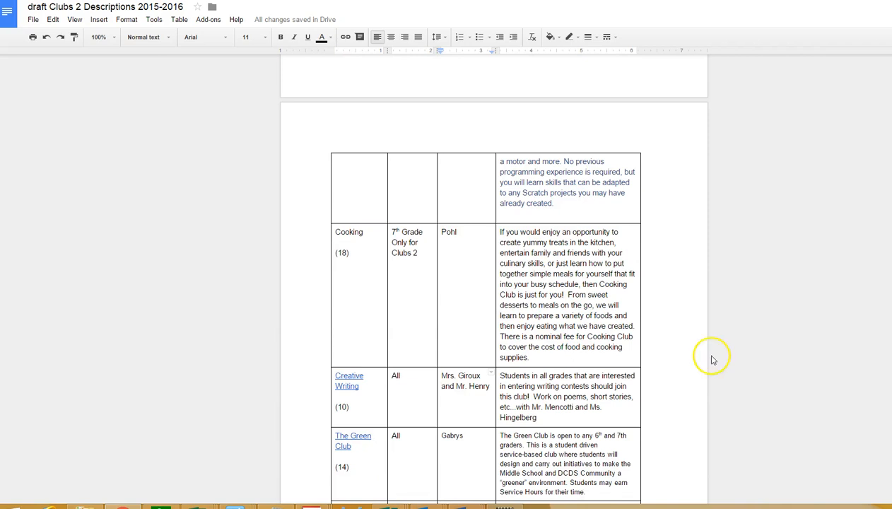
mouse_move(713, 359)
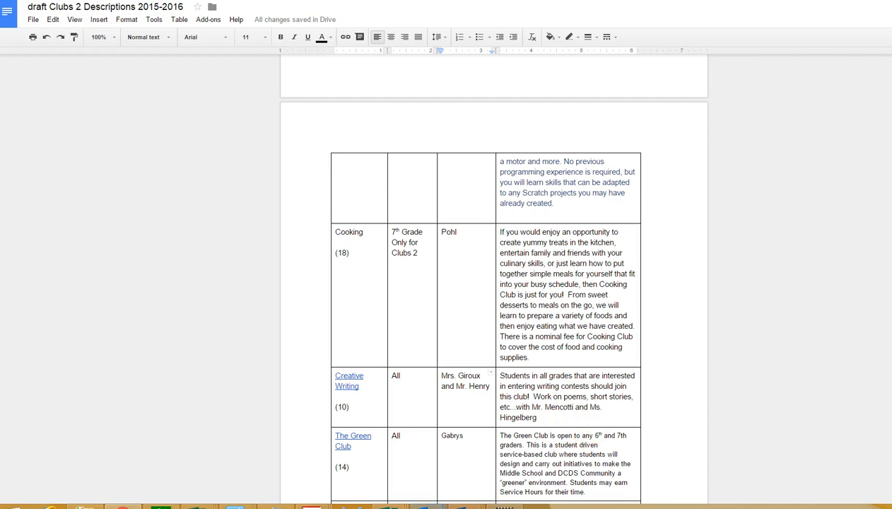
mouse_move(839, 475)
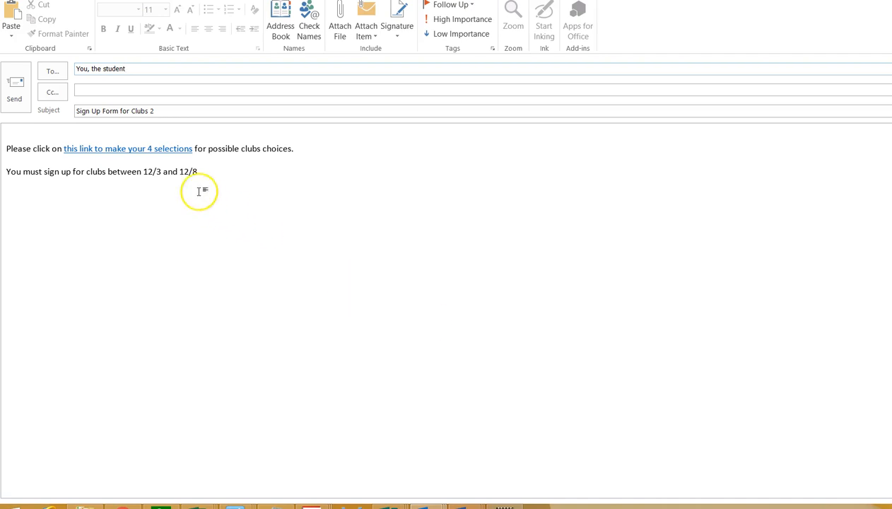
mouse_move(141, 148)
type(".")
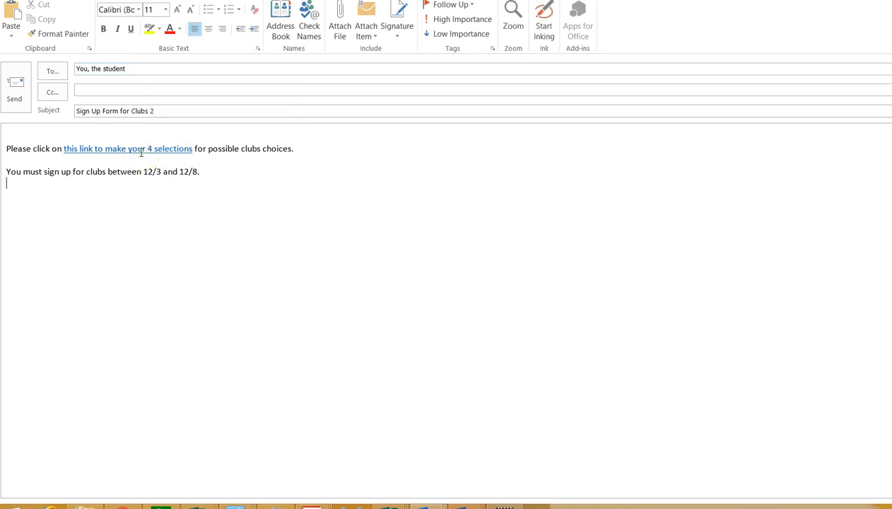
mouse_move(138, 149)
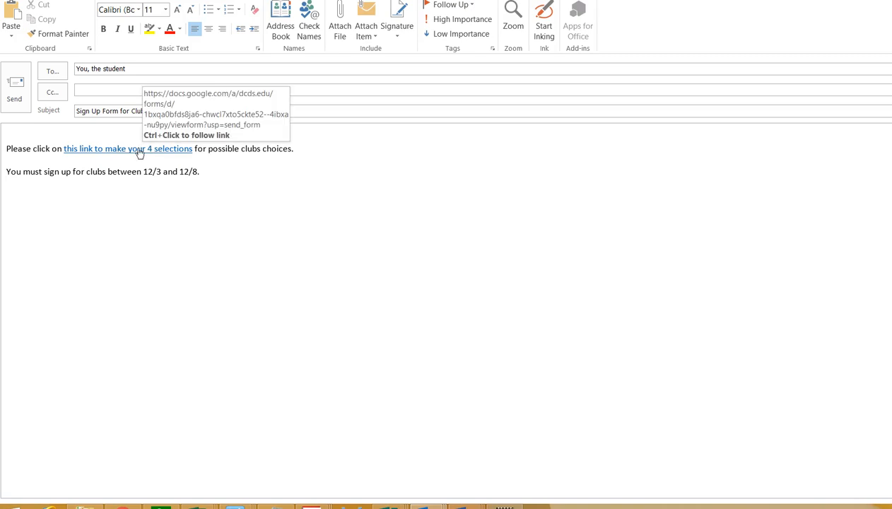
Follow the 'this link to make your 4 selections' hyperlink to the sign-up form.
left_click(134, 148)
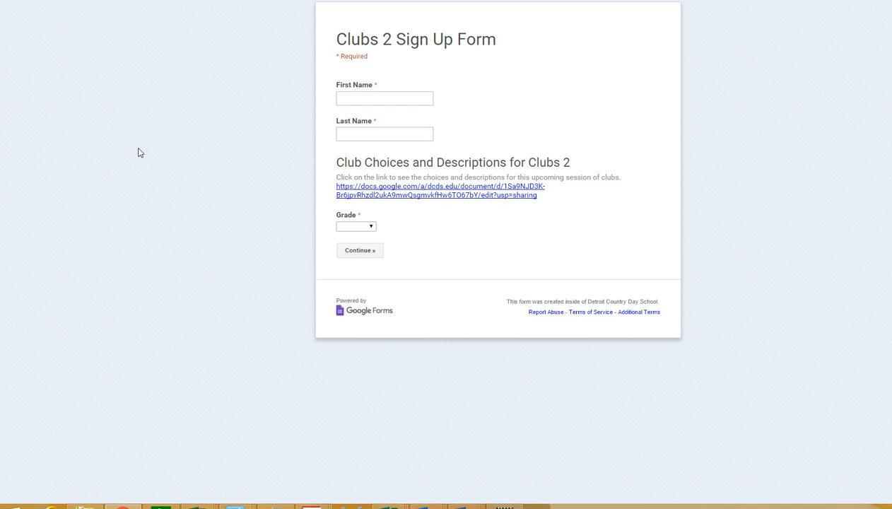
left_click(367, 98)
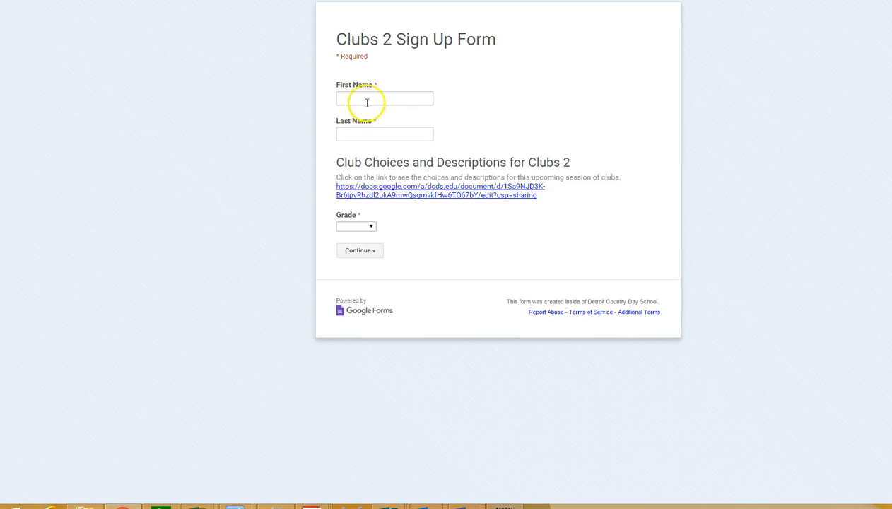
mouse_move(363, 147)
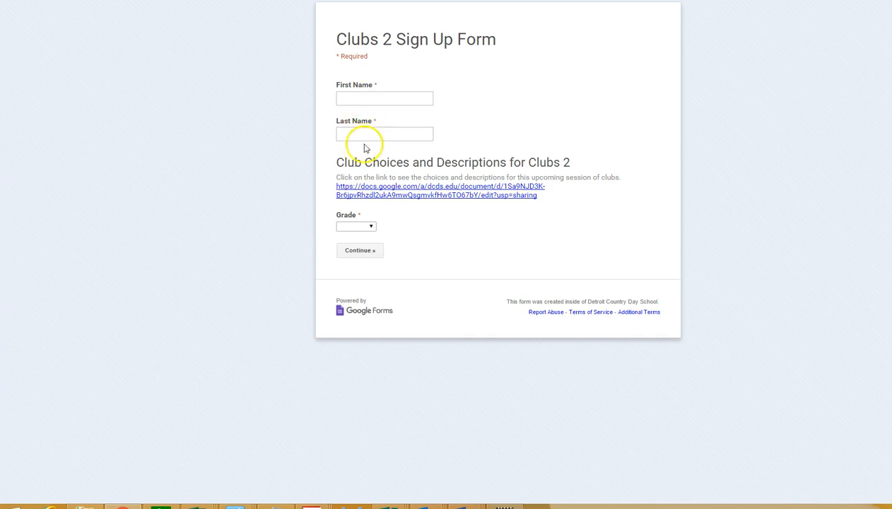
mouse_move(428, 200)
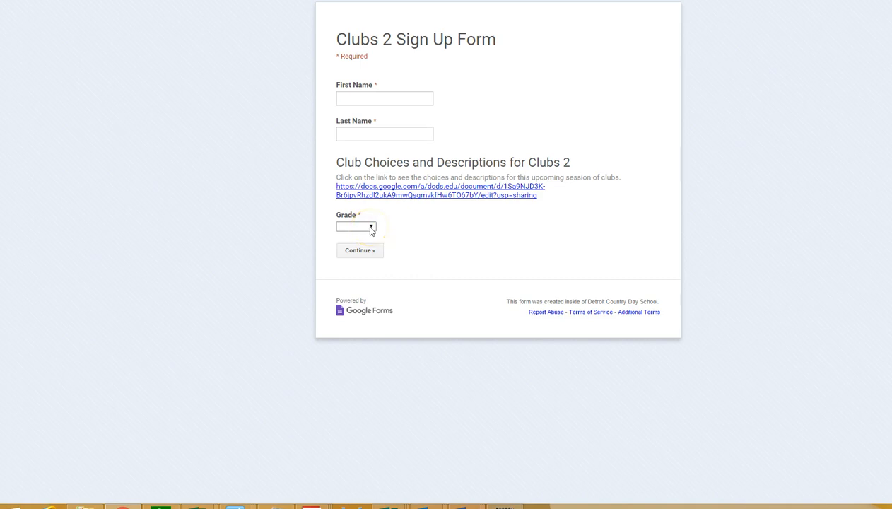
left_click(357, 226)
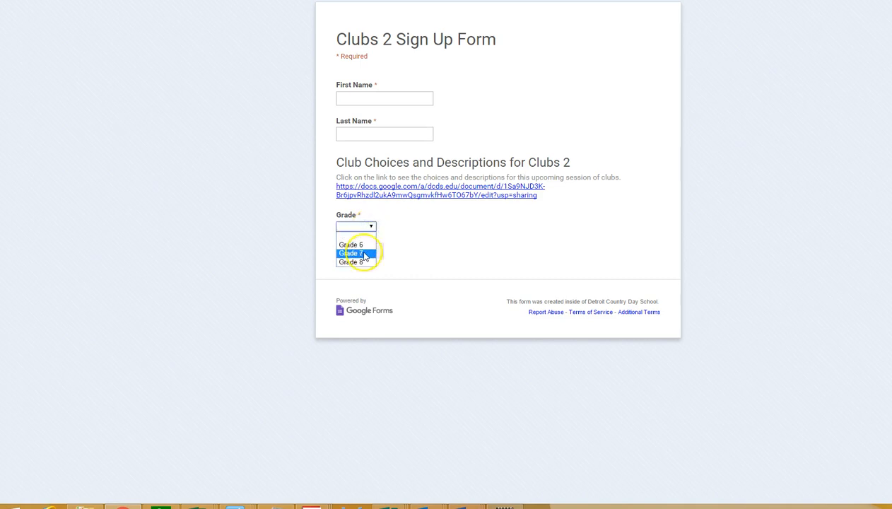
left_click(353, 253)
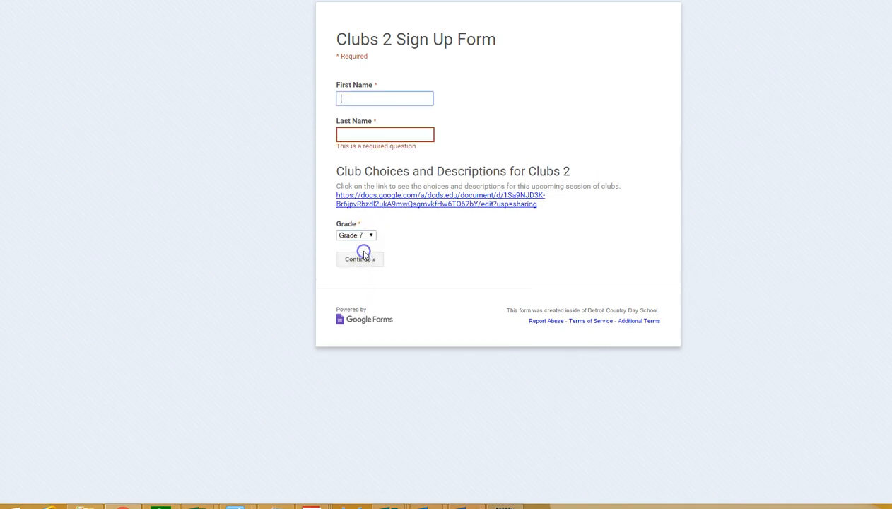
mouse_move(389, 87)
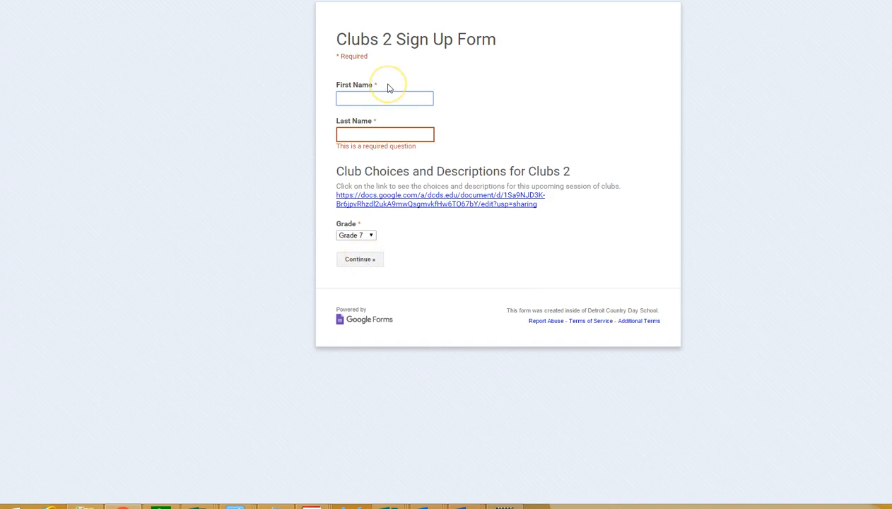
type("Steve")
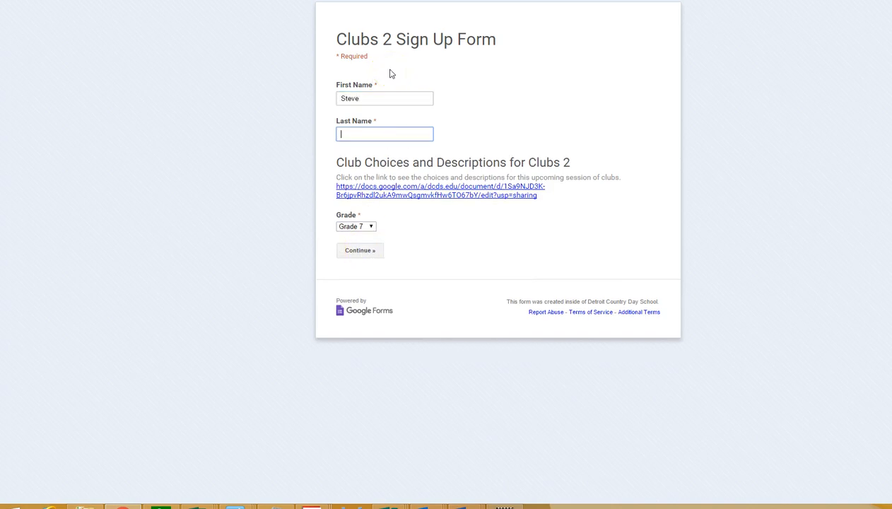
type("Bossert")
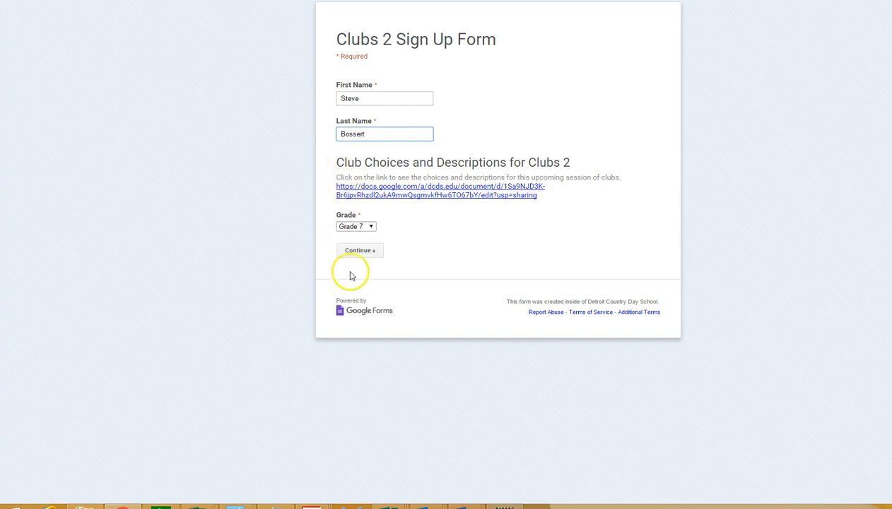
left_click(360, 250)
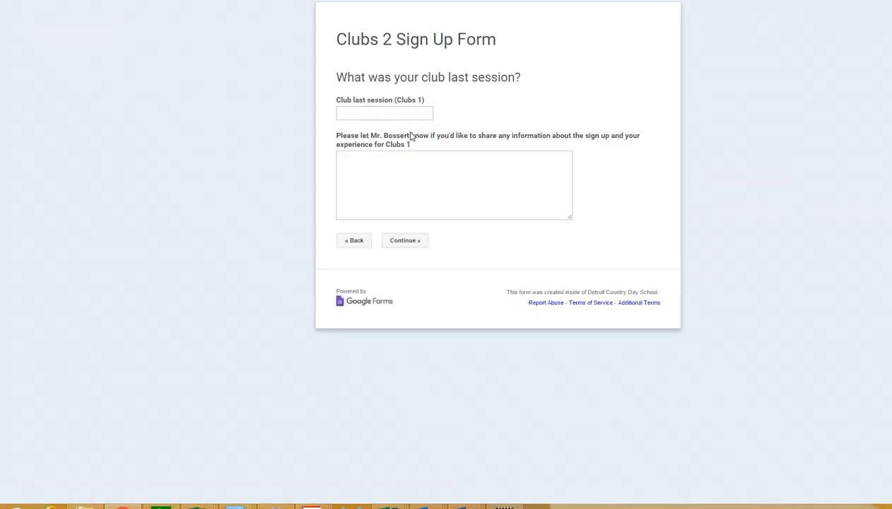
mouse_move(381, 102)
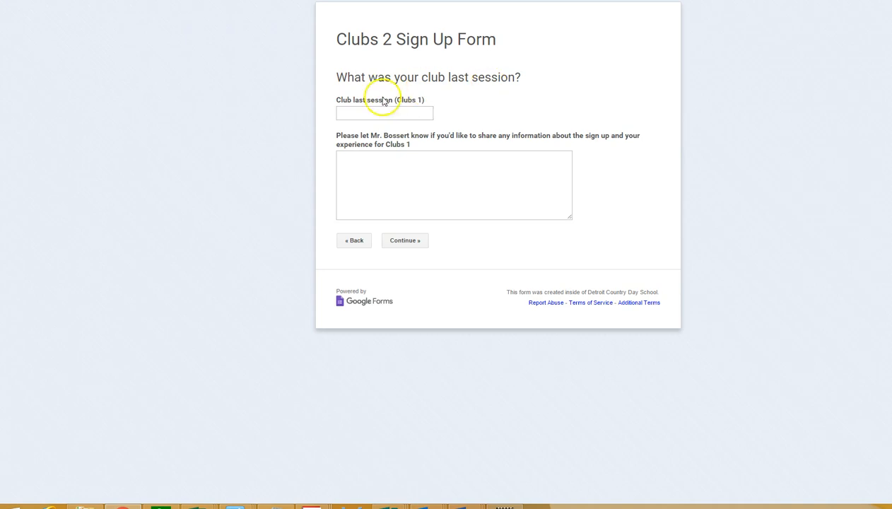
Choose Sports and Fitness Center as last club, write the feedback comment, and continue.
type("SPo")
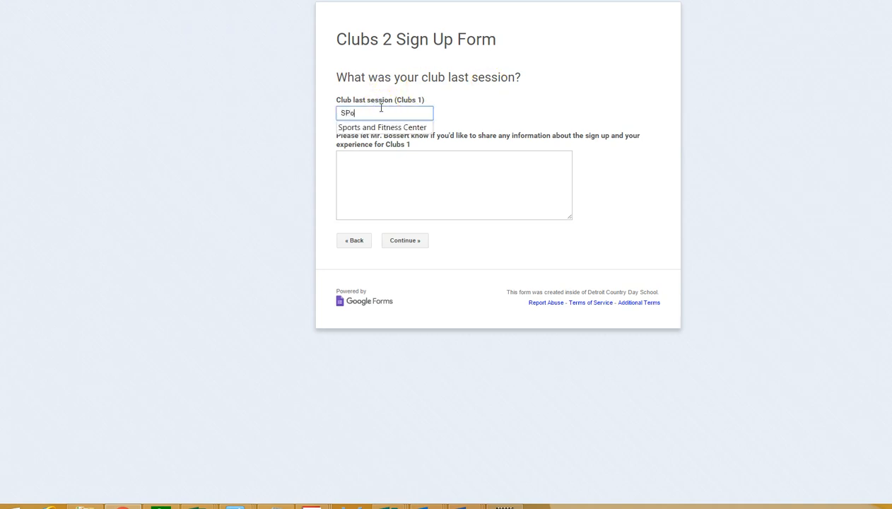
left_click(382, 127)
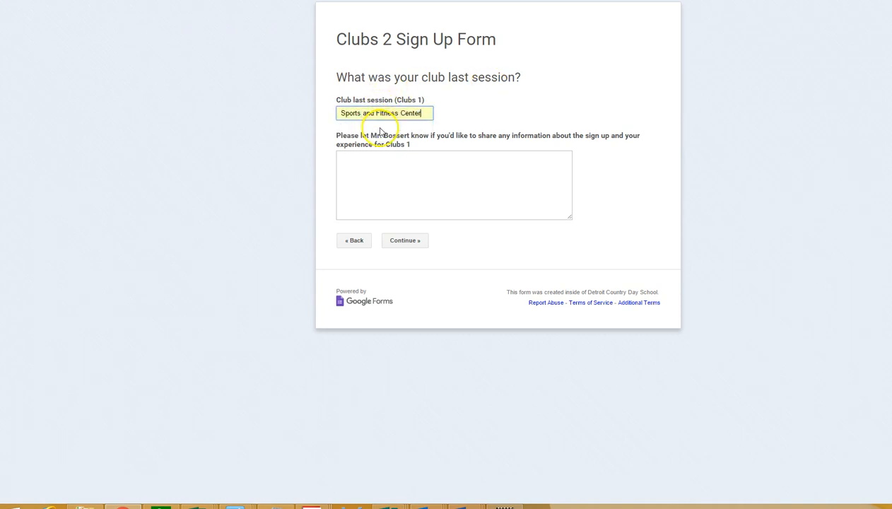
left_click(453, 184)
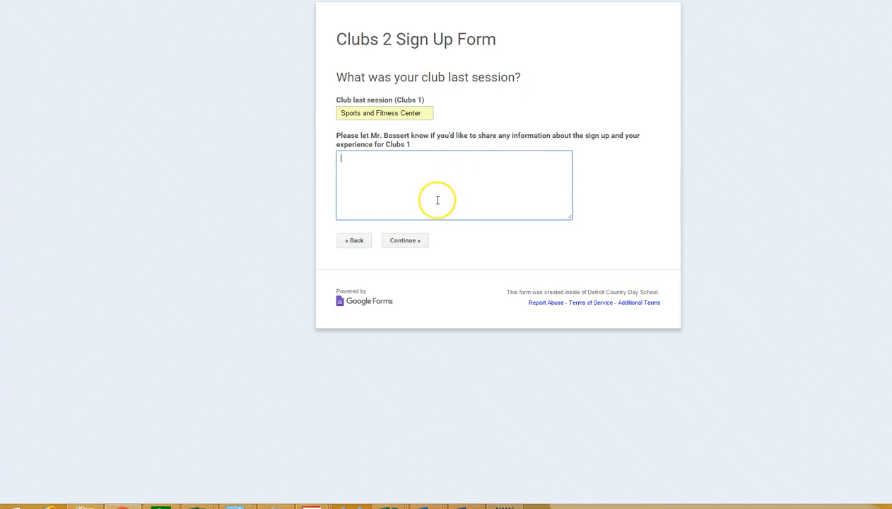
type("Sports")
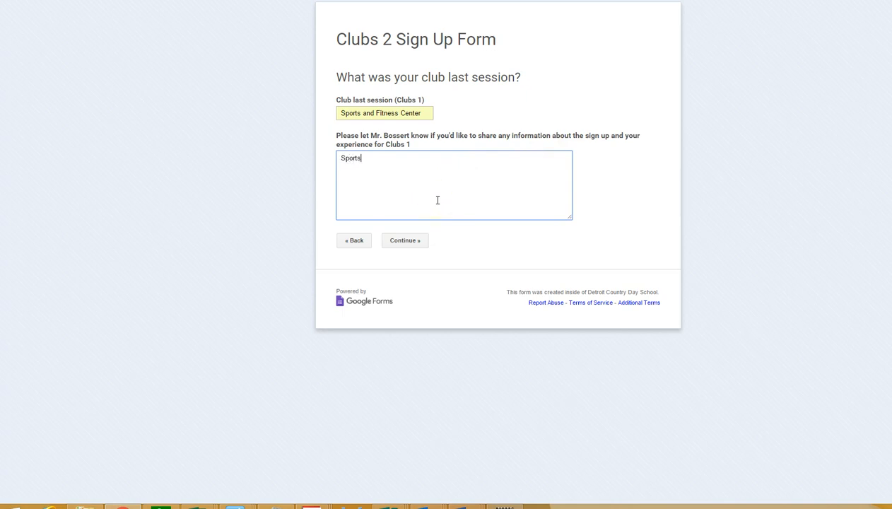
type("and Fitness was my first")
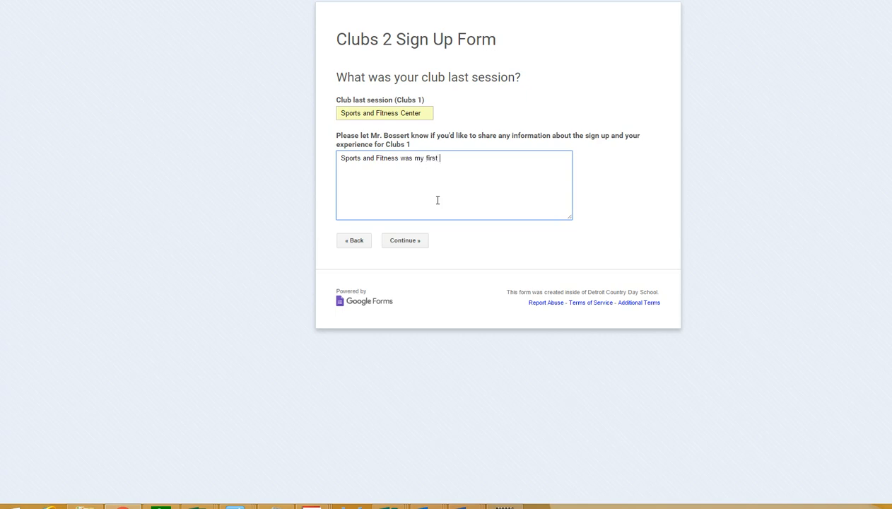
type("choice.  It was awesome")
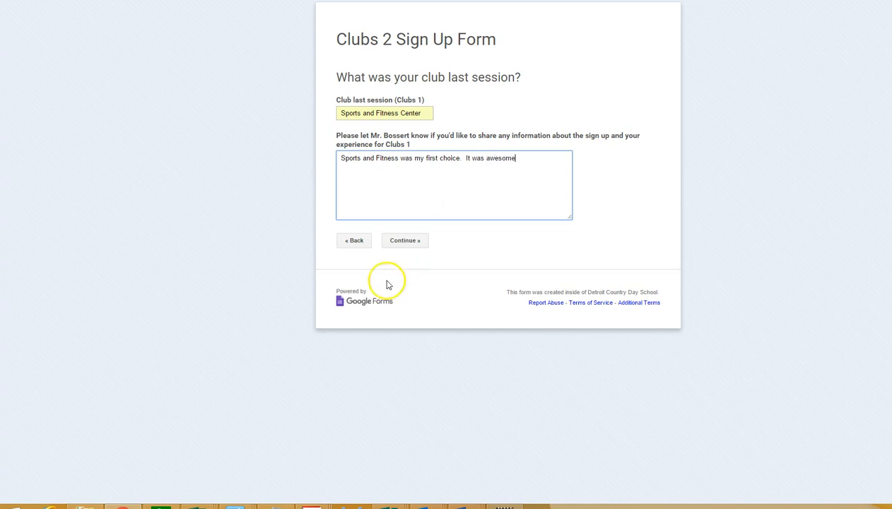
left_click(405, 240)
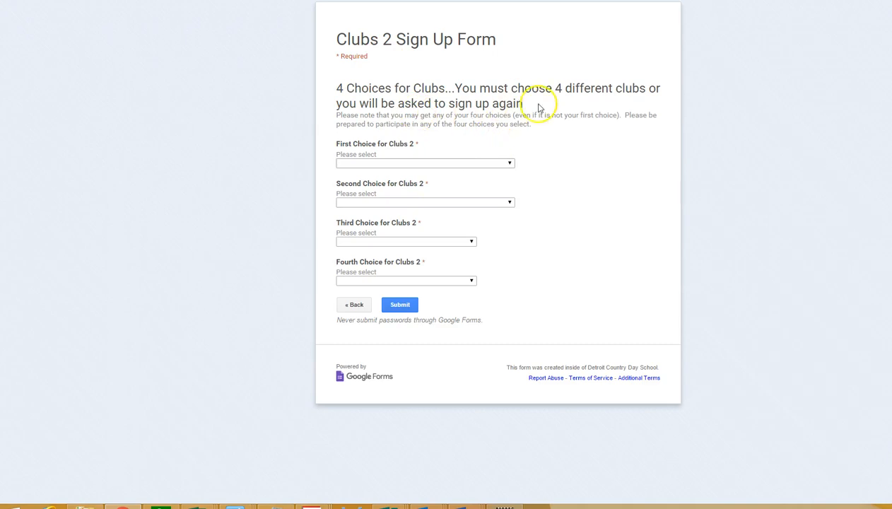
mouse_move(635, 101)
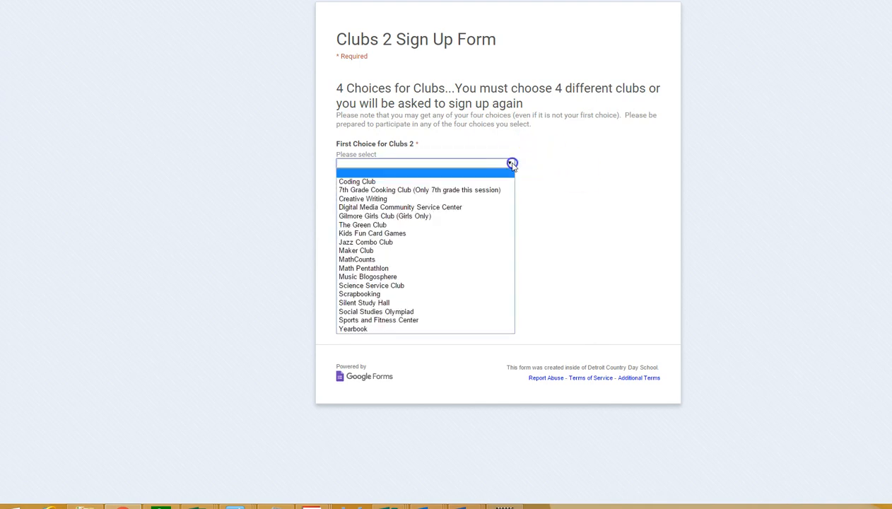
Pick Gilmore Girls Club (Girls Only) for the choice dropdowns and submit the form.
left_click(385, 216)
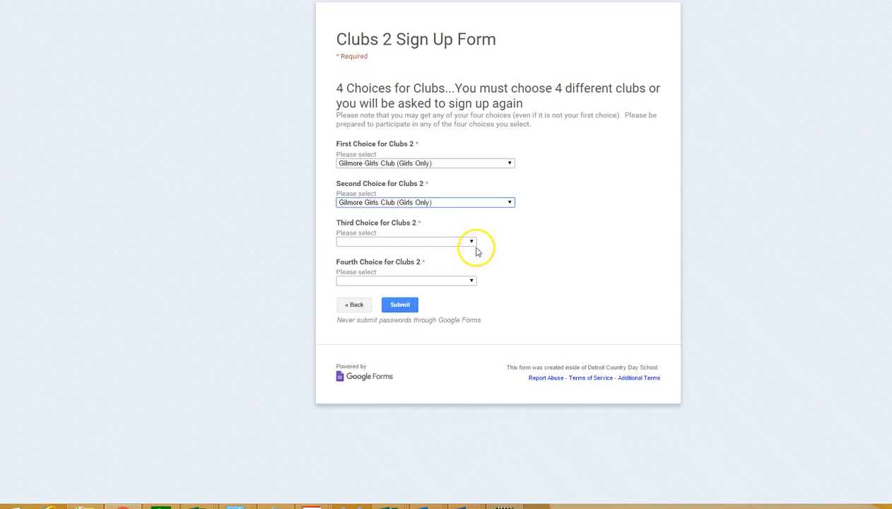
left_click(470, 241)
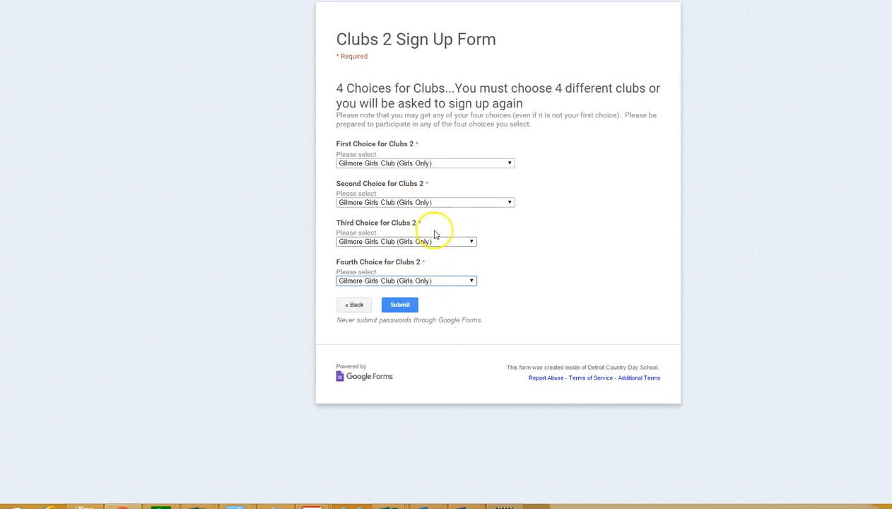
mouse_move(519, 217)
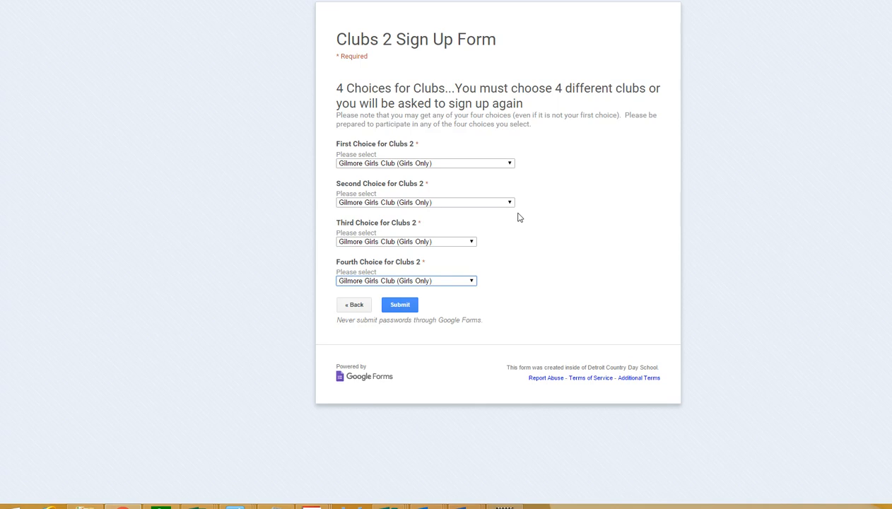
left_click(399, 304)
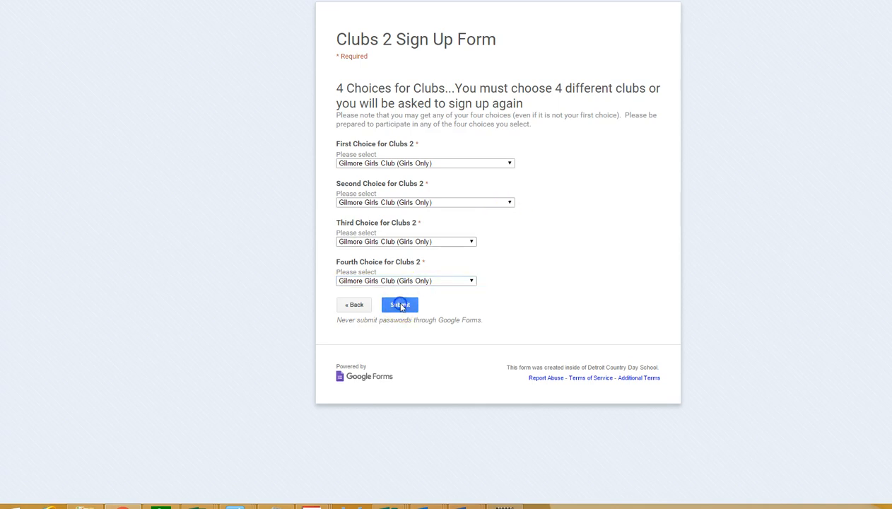
left_click(399, 304)
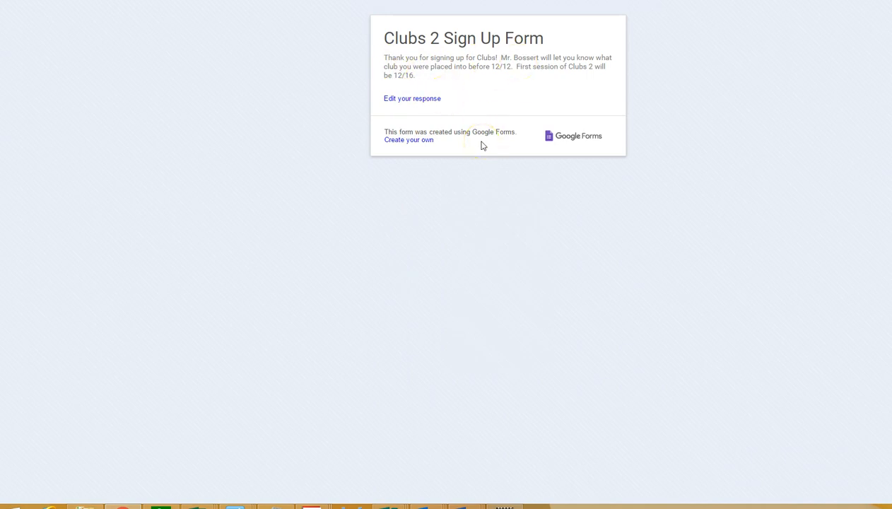
mouse_move(421, 98)
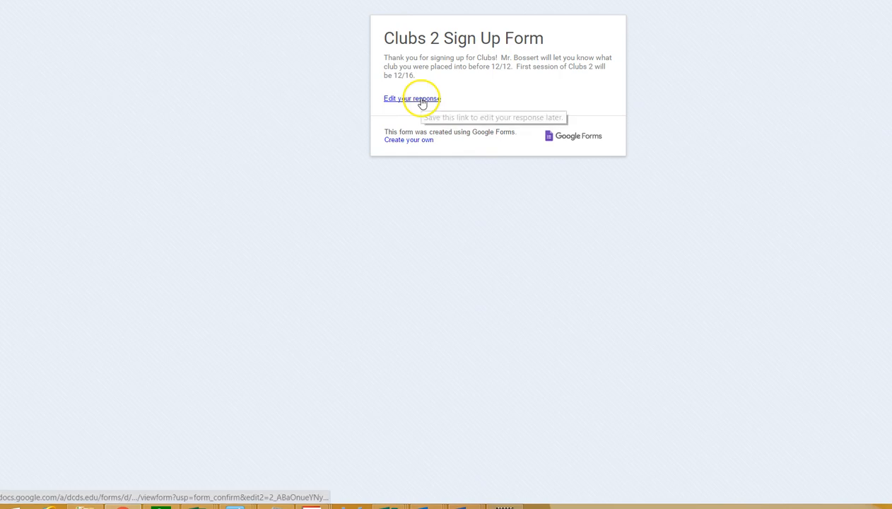
Follow the 'Edit your response' link on the confirmation page.
left_click(412, 97)
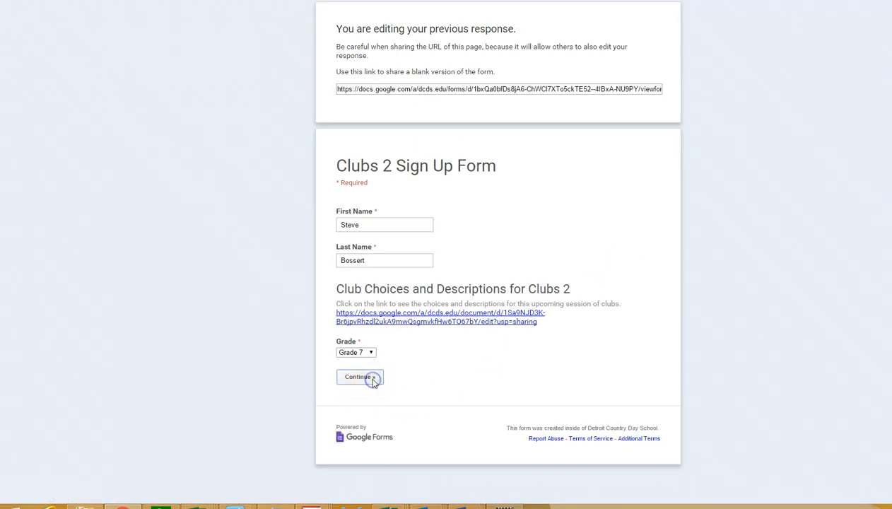
Advance past the name, grade and advisor pages to the club choices page.
left_click(359, 377)
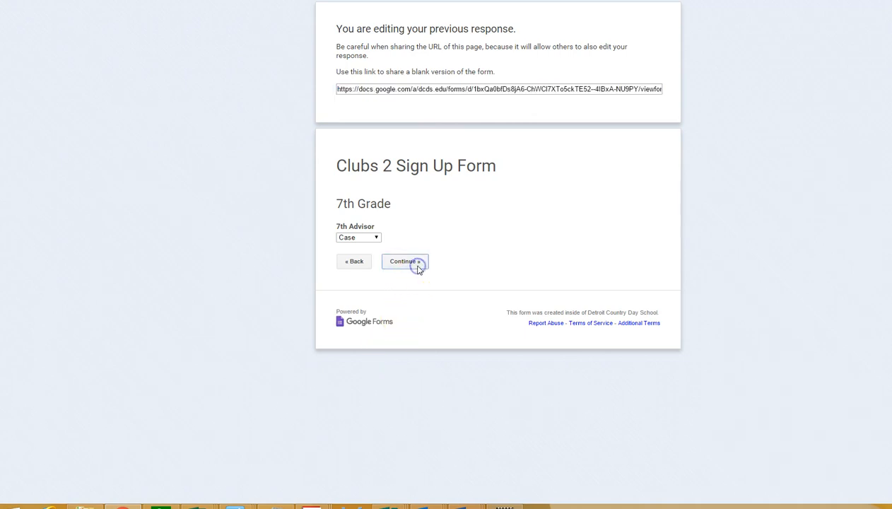
left_click(404, 262)
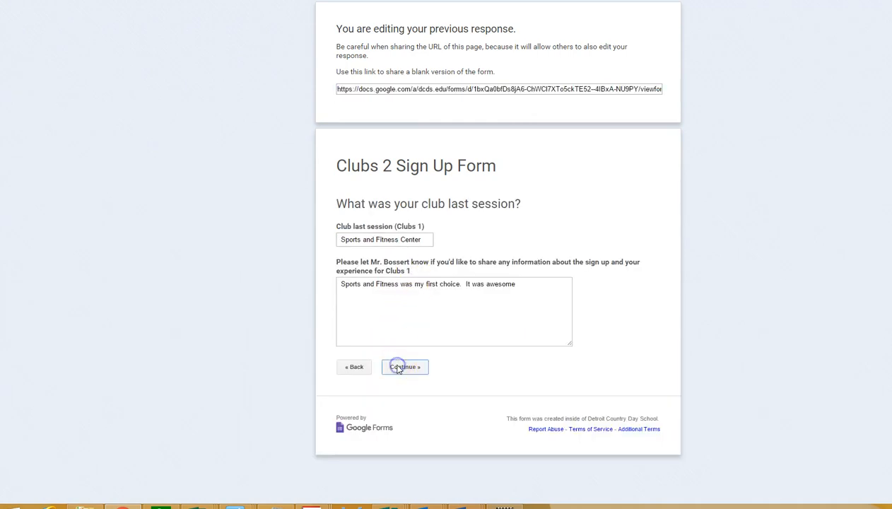
left_click(404, 367)
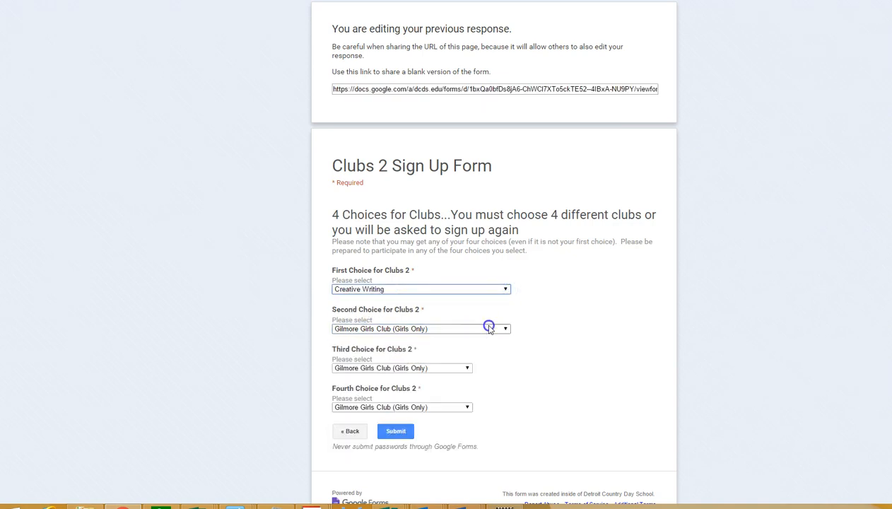
Pick Music Blogosphere, Sports and Fitness Center and Silent Study Hall, then resubmit.
left_click(420, 328)
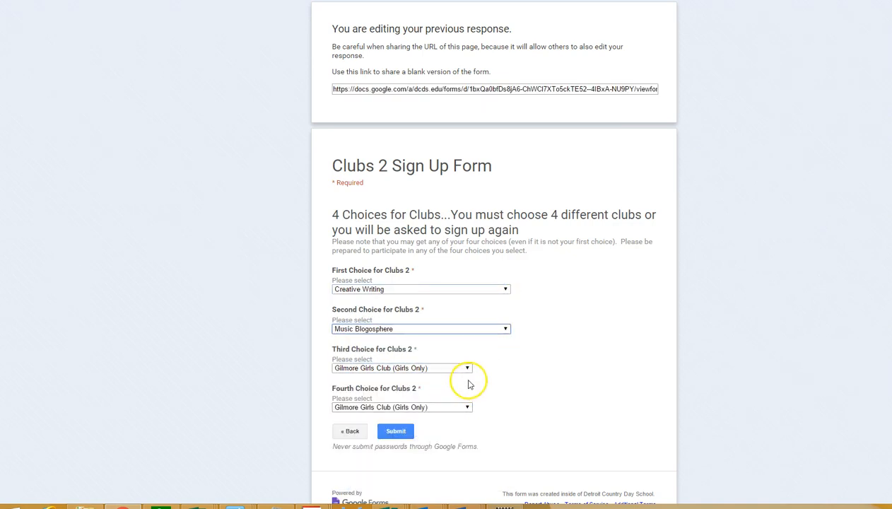
right_click(441, 374)
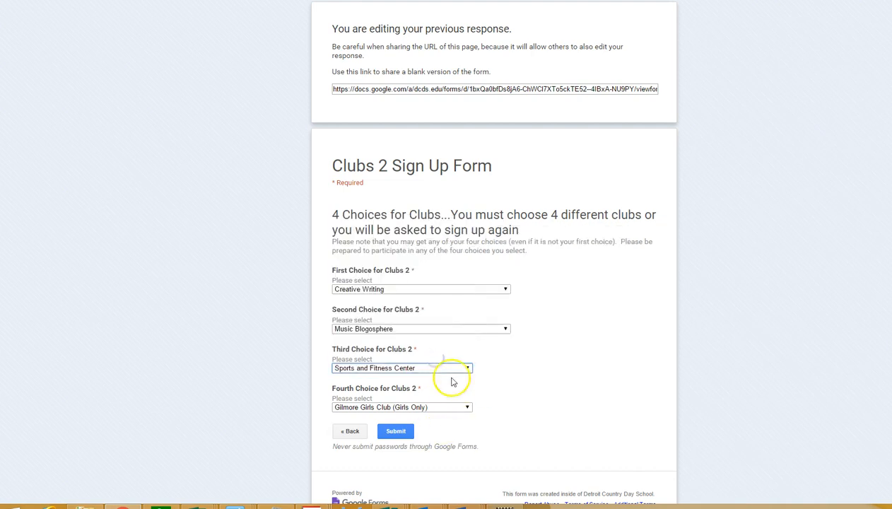
left_click(402, 406)
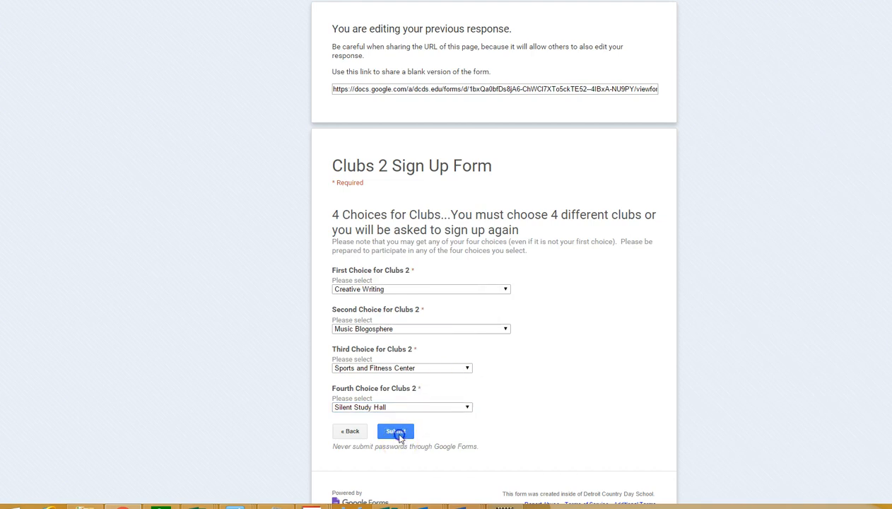
left_click(395, 431)
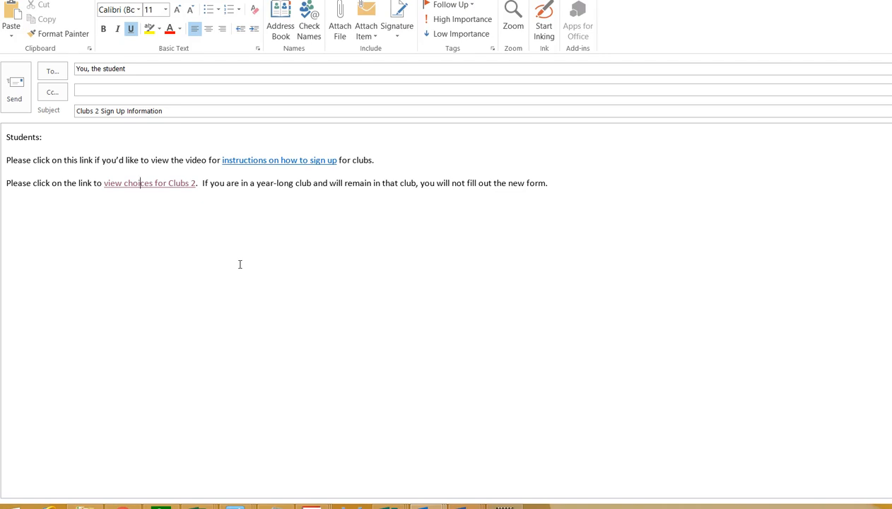
mouse_move(153, 187)
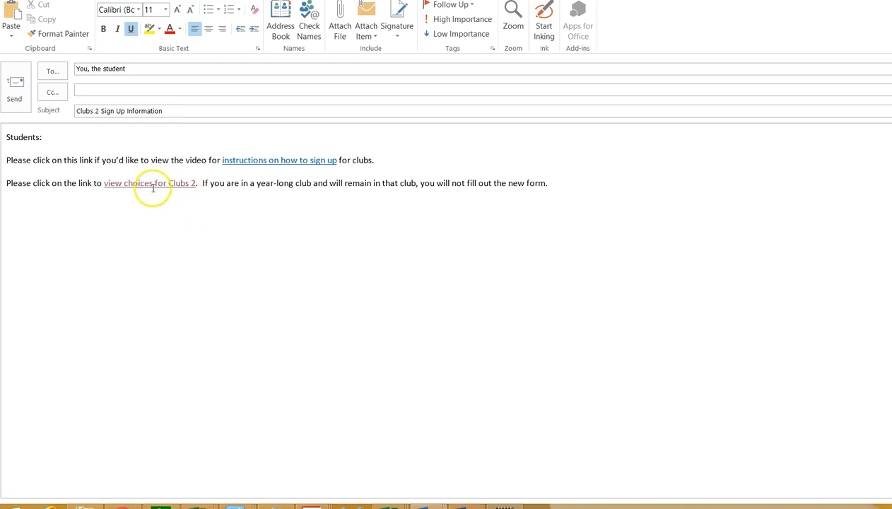
mouse_move(150, 183)
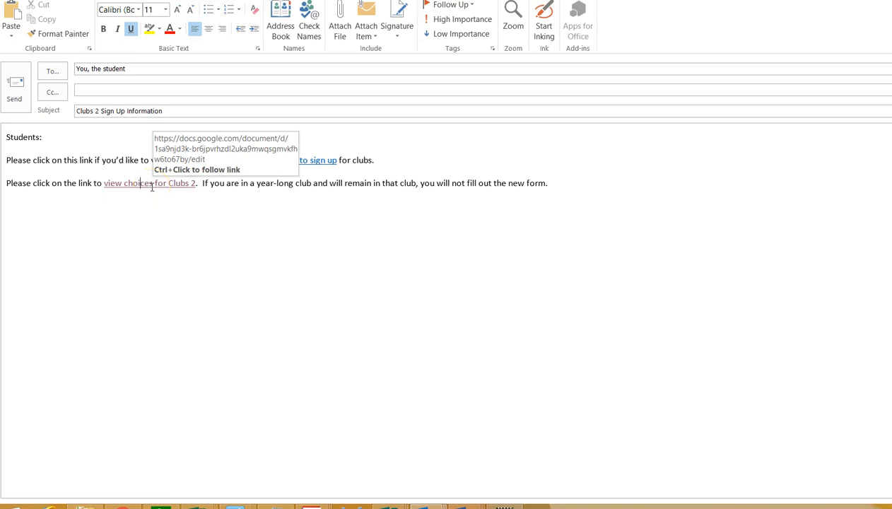